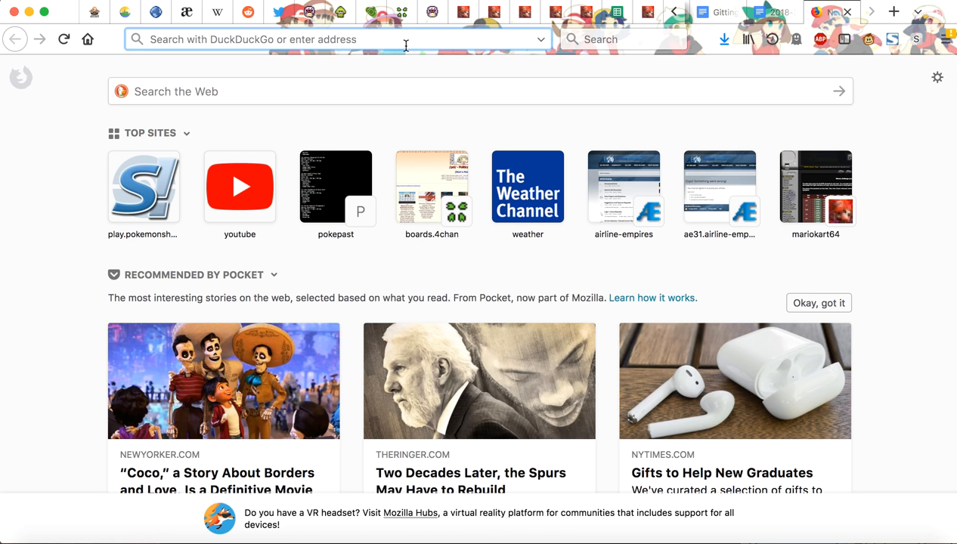
- Load youtube.com and scroll the sidebar past library and subscriptions while the main feed stays blank
text(youtube.com/)
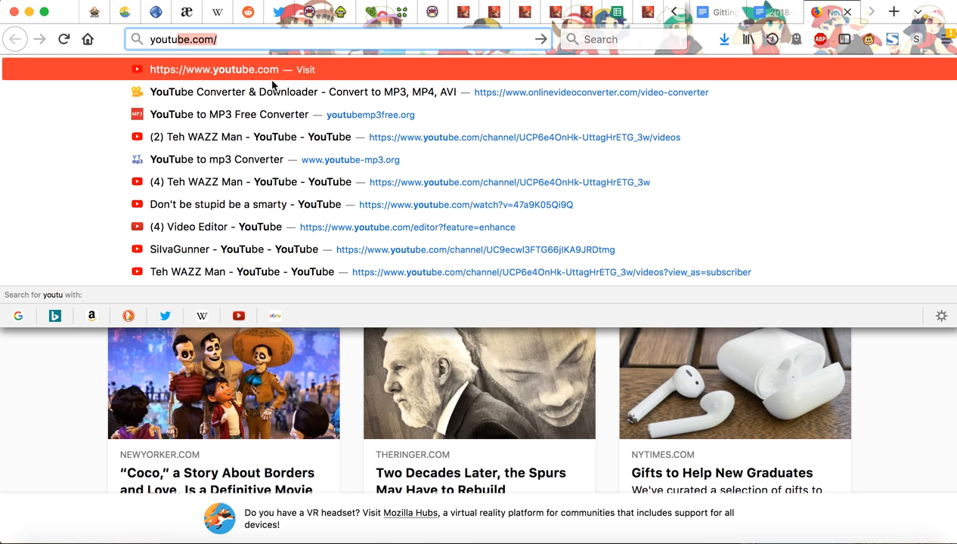
mouse_move(271, 121)
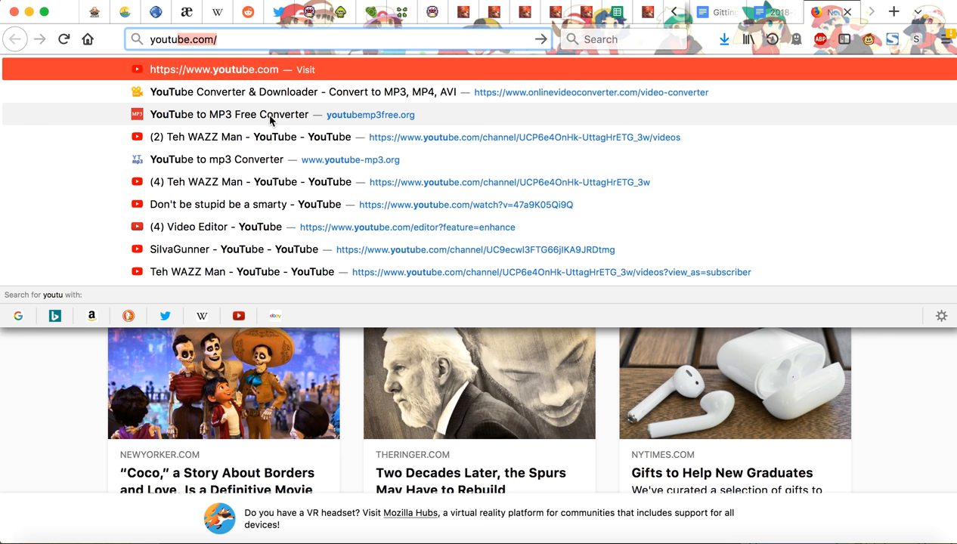
mouse_move(322, 193)
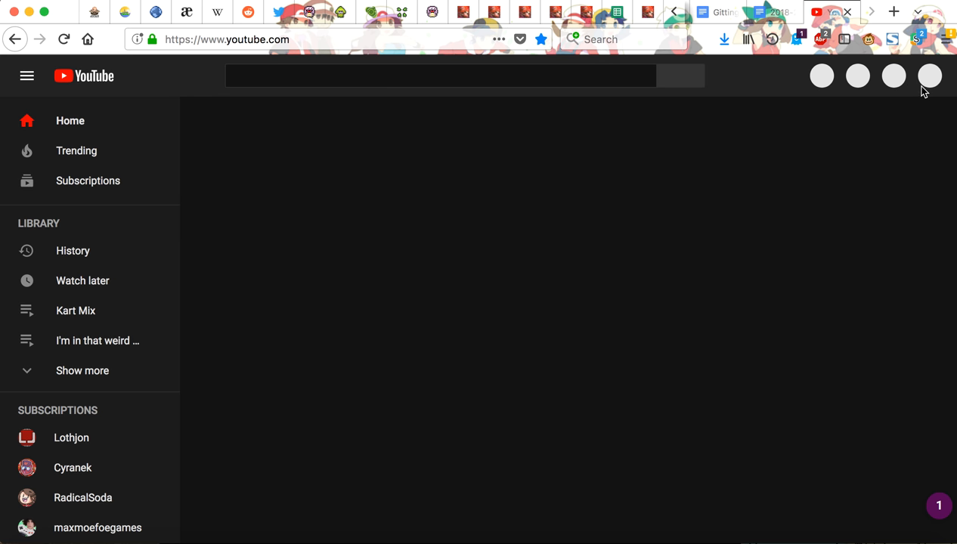
scroll(down, 3)
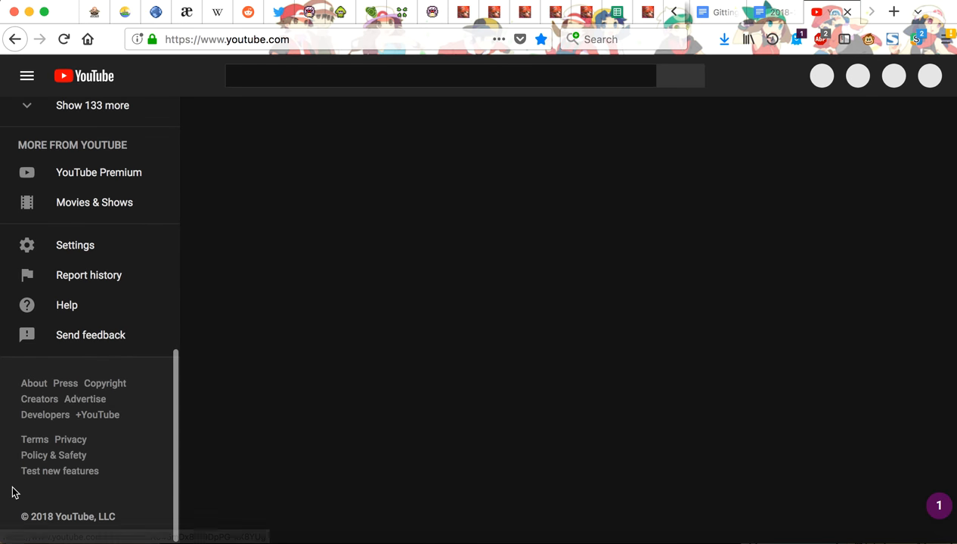
scroll(up, 3)
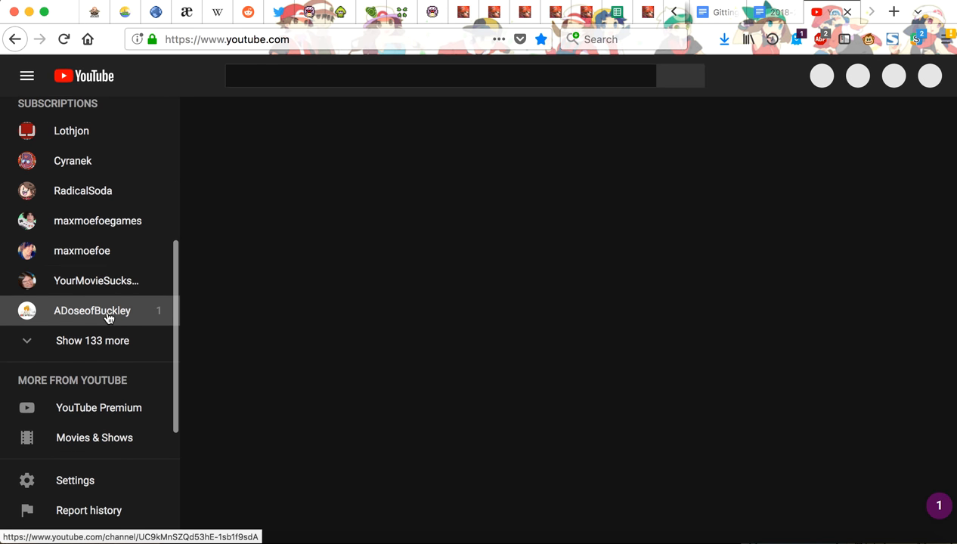
scroll(up, 3)
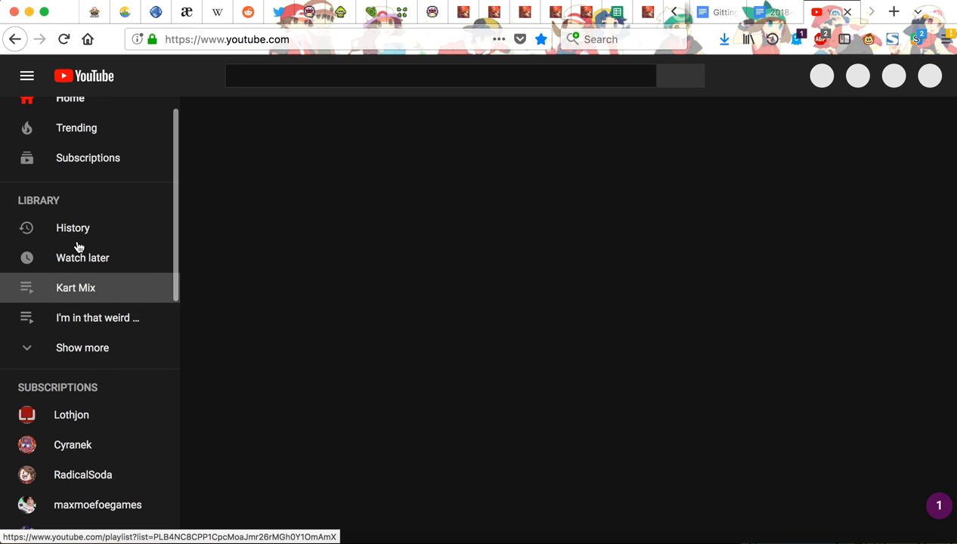
scroll(up, 3)
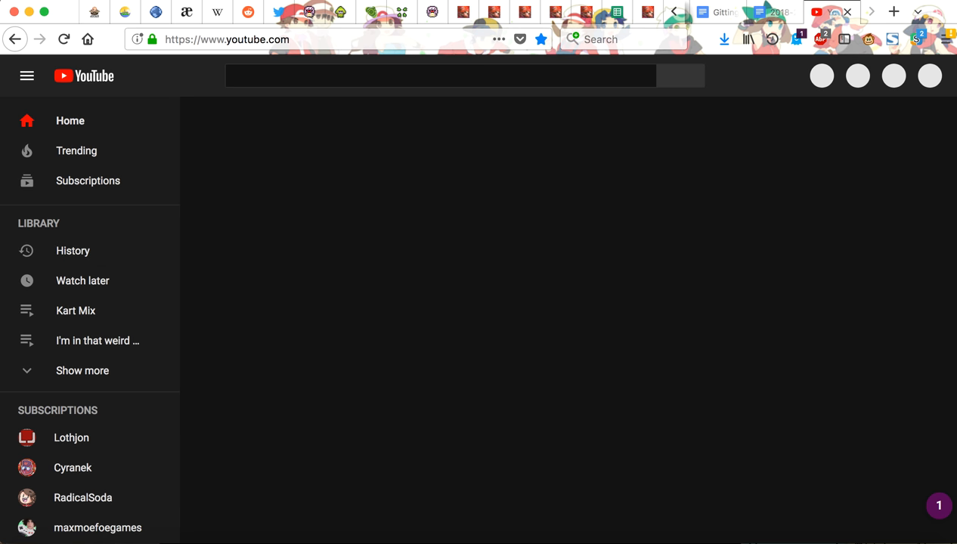
- Open Kart Mix from the sidebar and start September by Earth, Wind and Fire from it
click(76, 311)
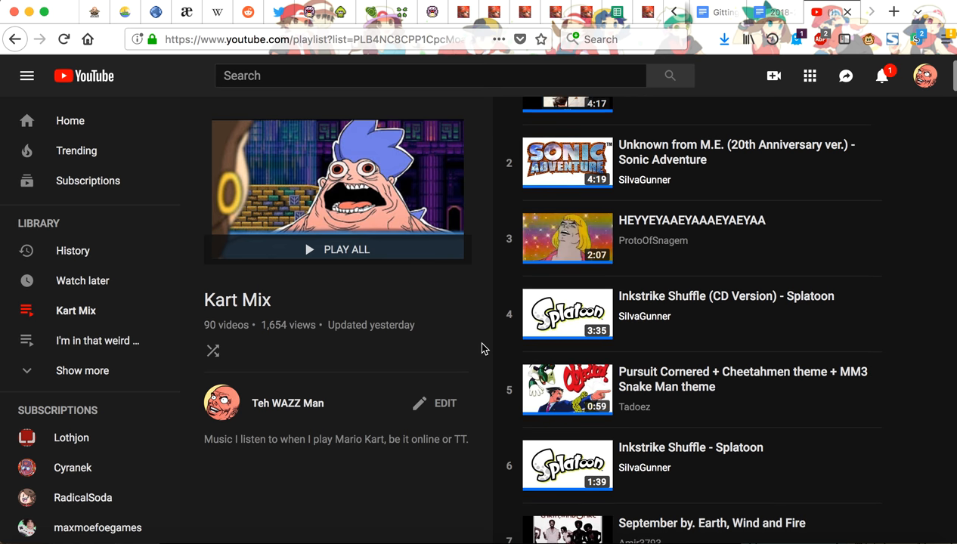
scroll(down, 3)
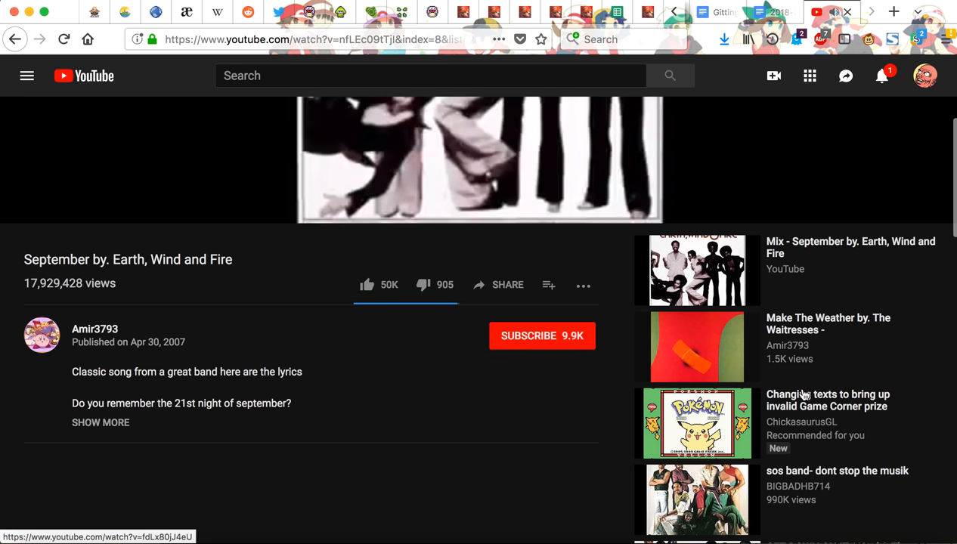
mouse_move(28, 78)
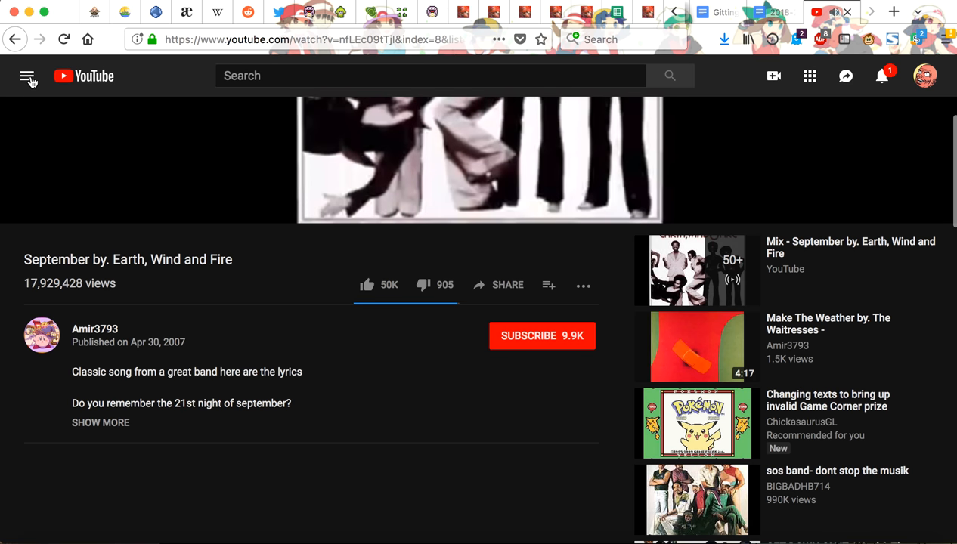
- Reopen Kart Mix via the side navigation and Play All so Beat It Inc. plays with no playlist panel
click(27, 76)
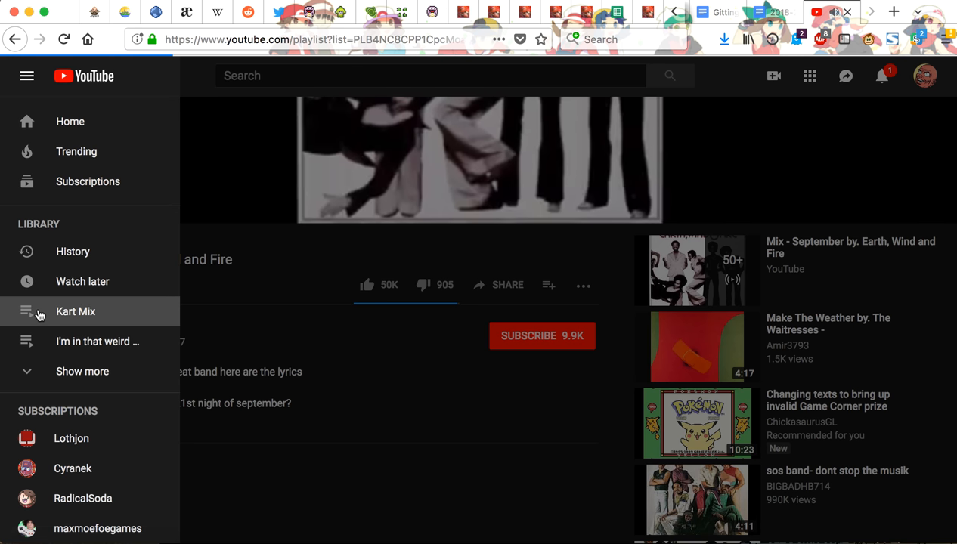
click(76, 311)
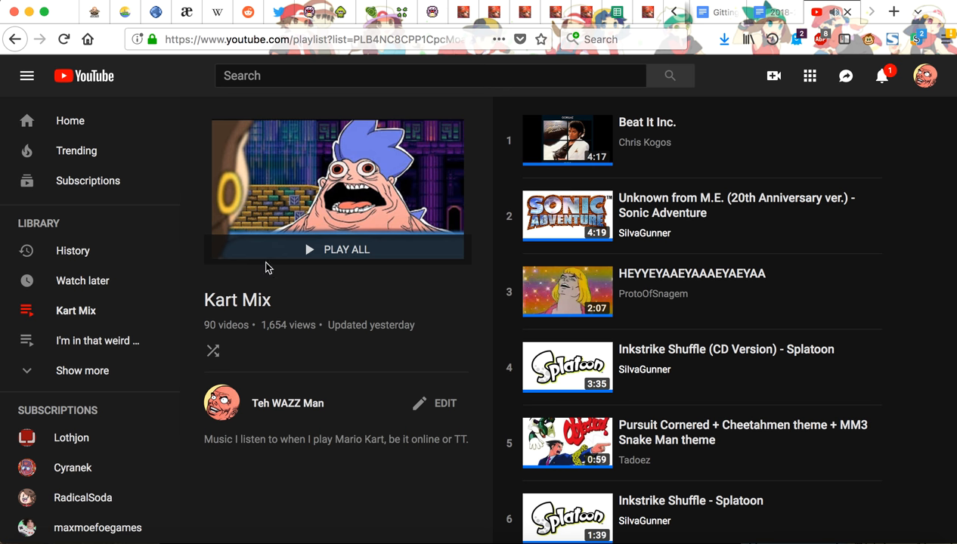
click(336, 250)
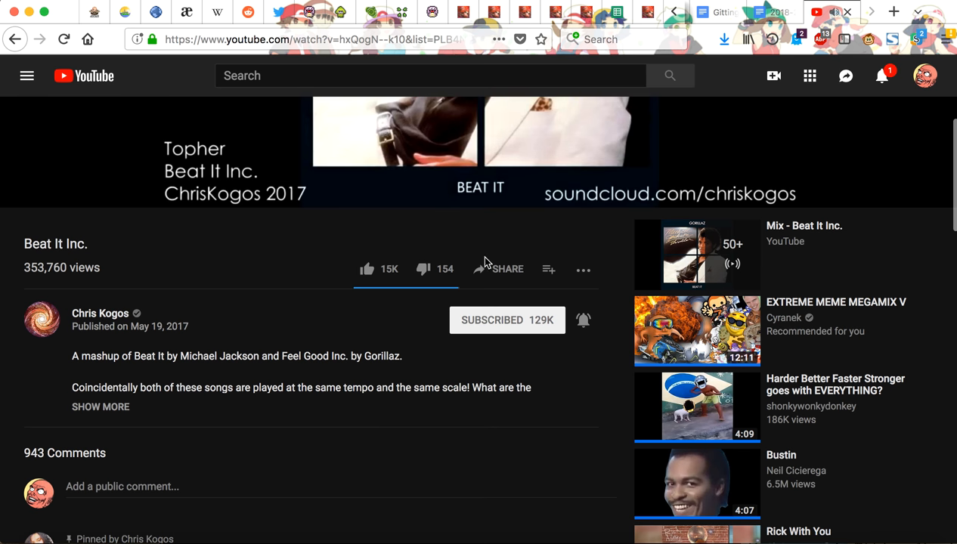
click(484, 133)
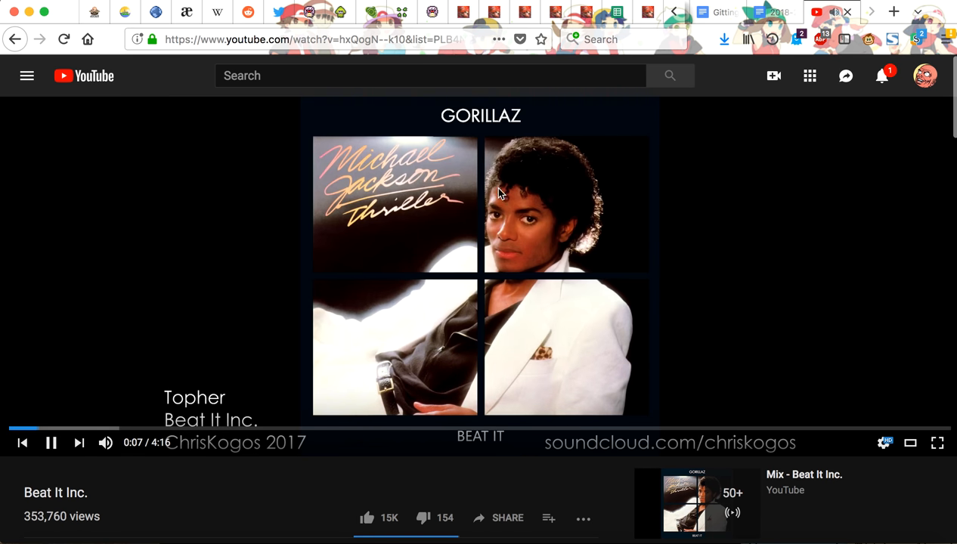
scroll(down, 3)
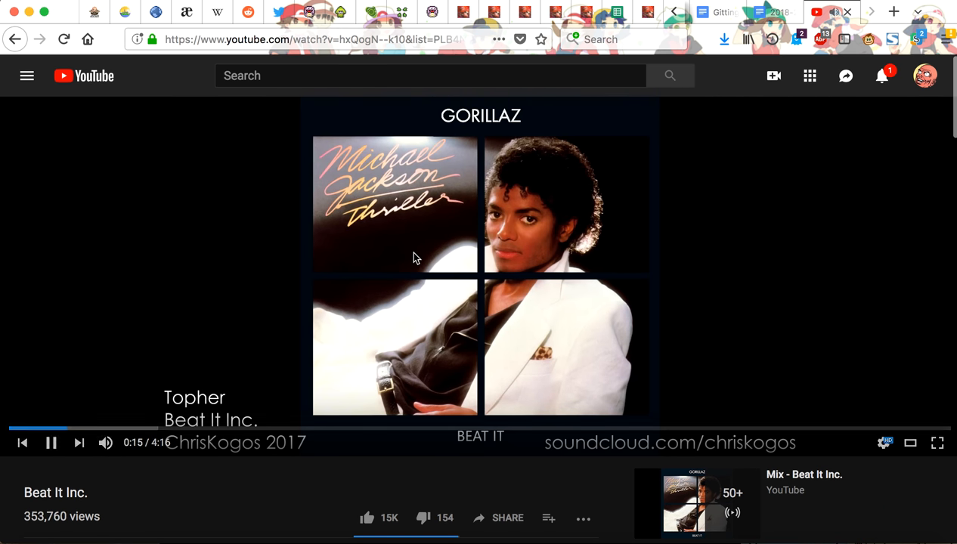
click(83, 75)
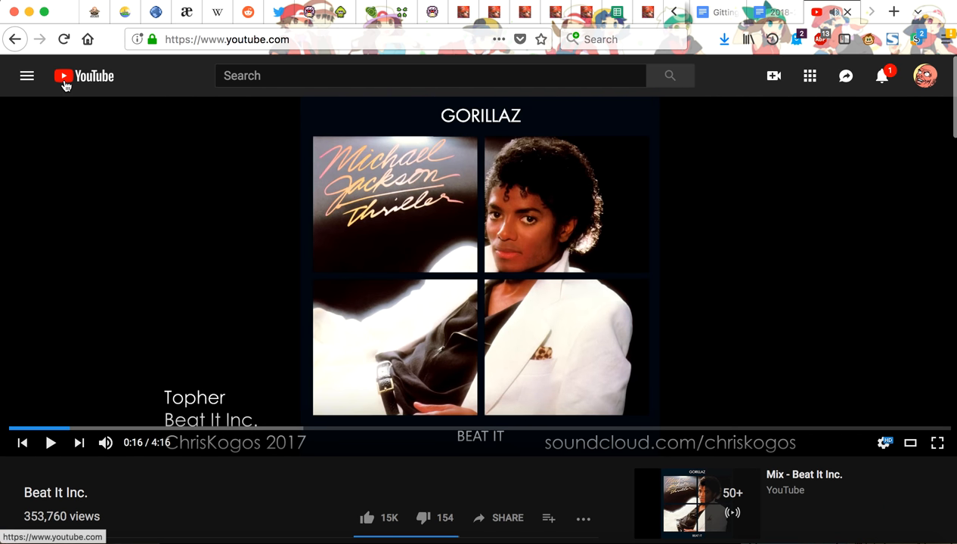
- Return to the blank home page, then reach Paid memberships with its Premium and Music trial offers
click(925, 76)
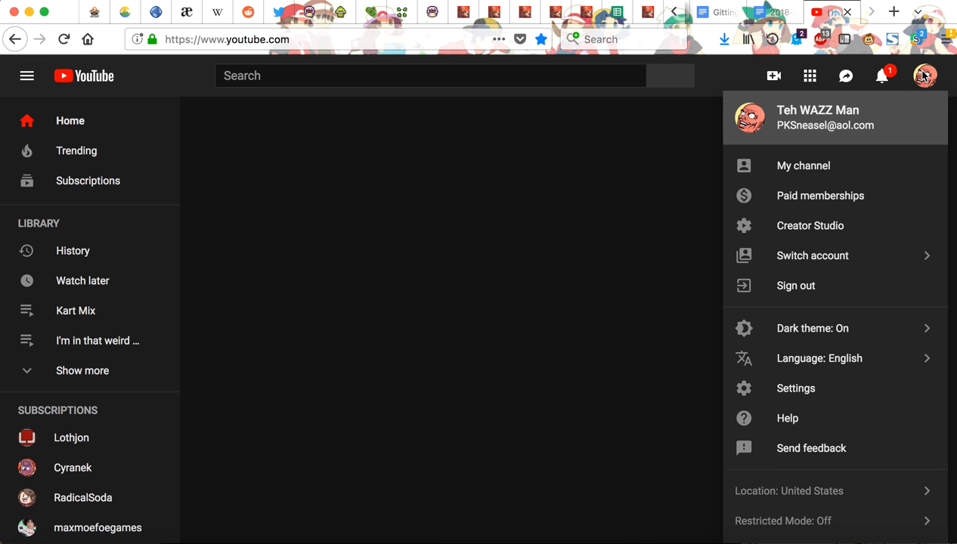
mouse_move(891, 190)
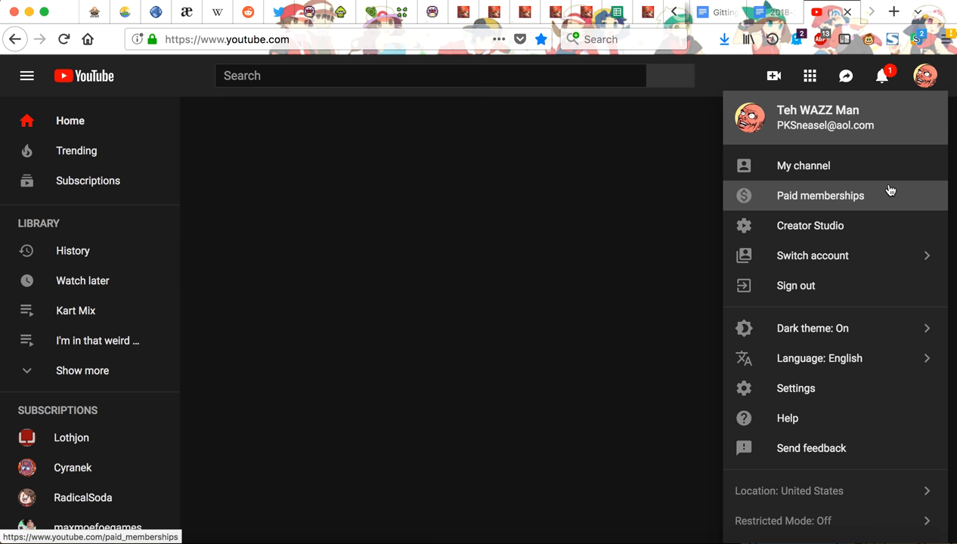
click(820, 195)
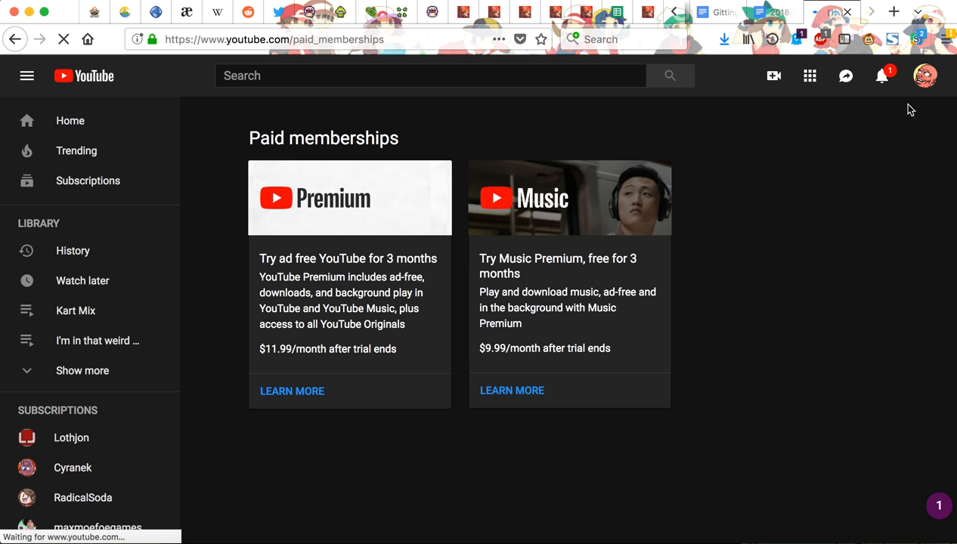
mouse_move(451, 234)
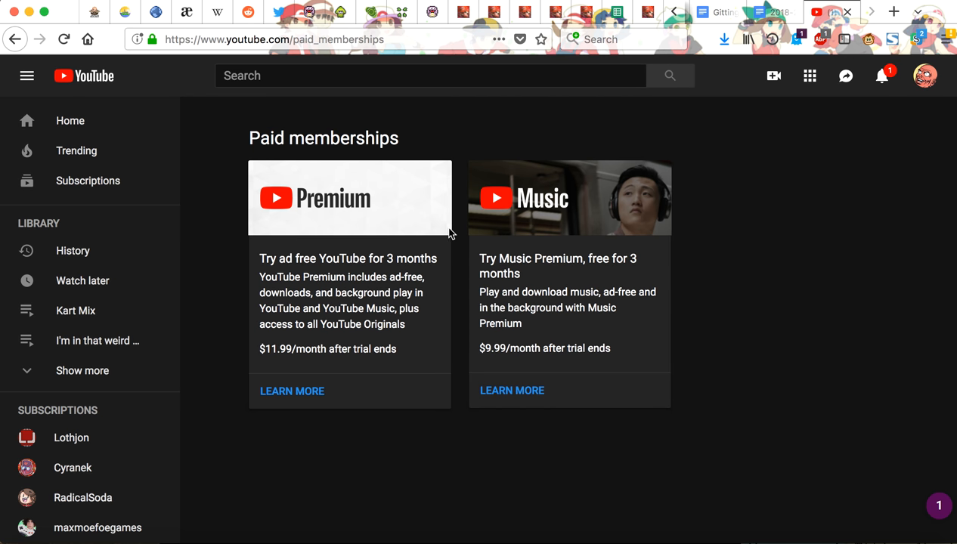
mouse_move(623, 39)
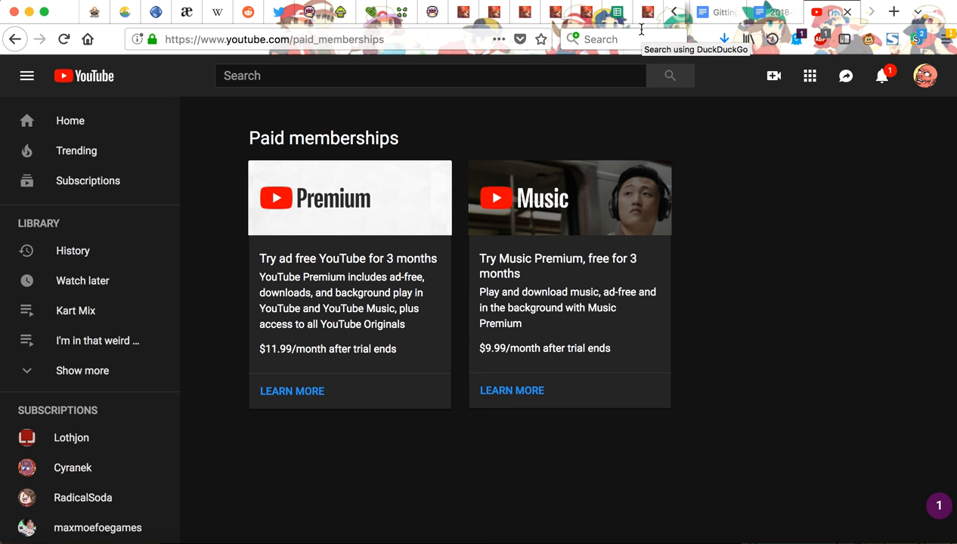
mouse_move(832, 3)
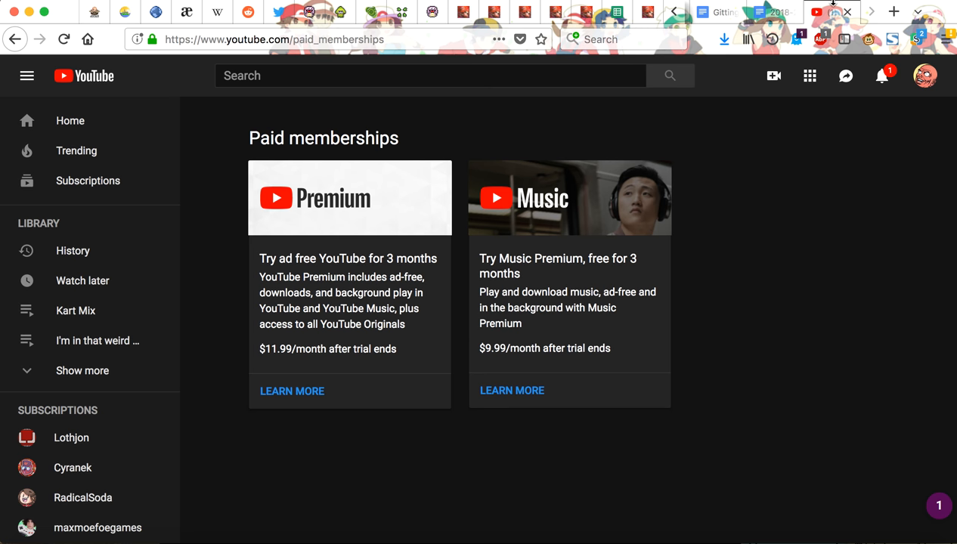